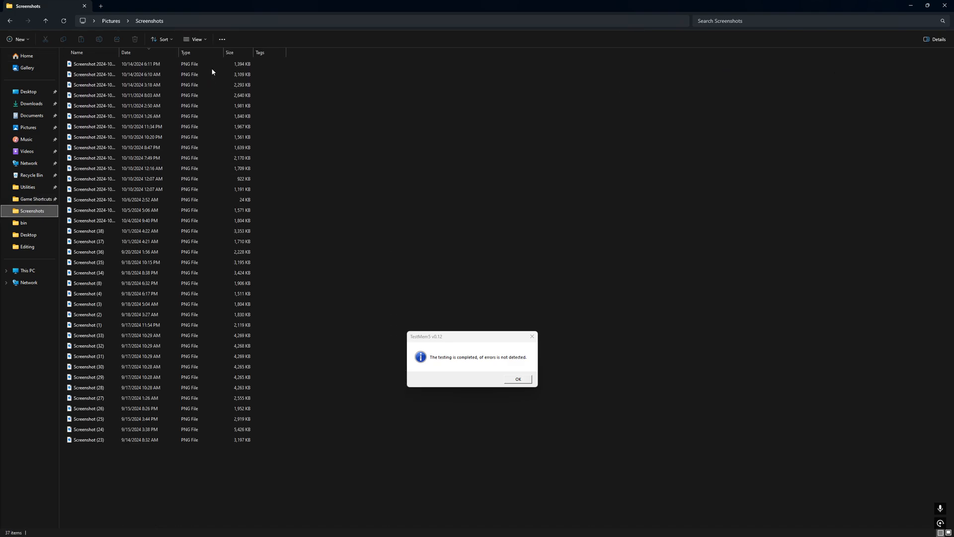
Check the two most recent screenshots, then leave the screenshots folder for the desktop.
left_click(94, 64)
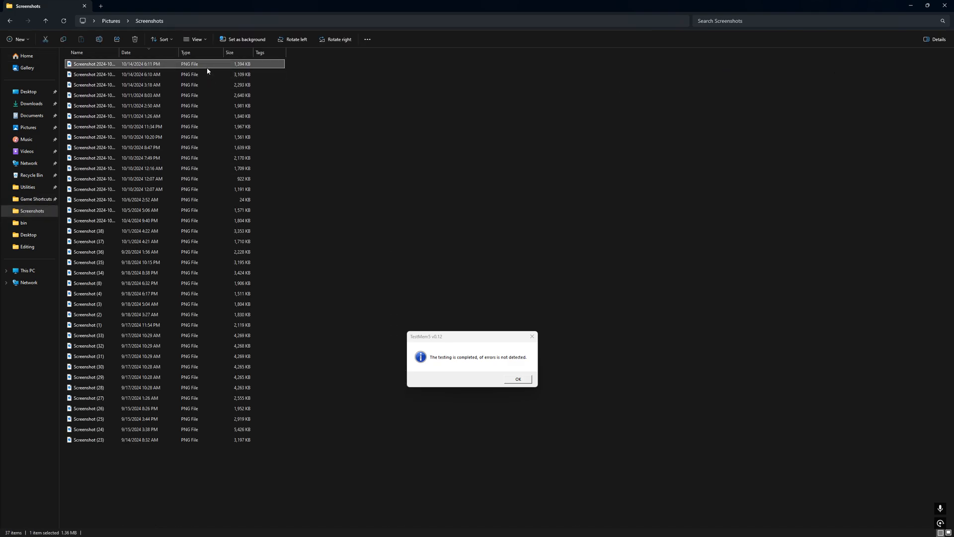
mouse_move(190, 68)
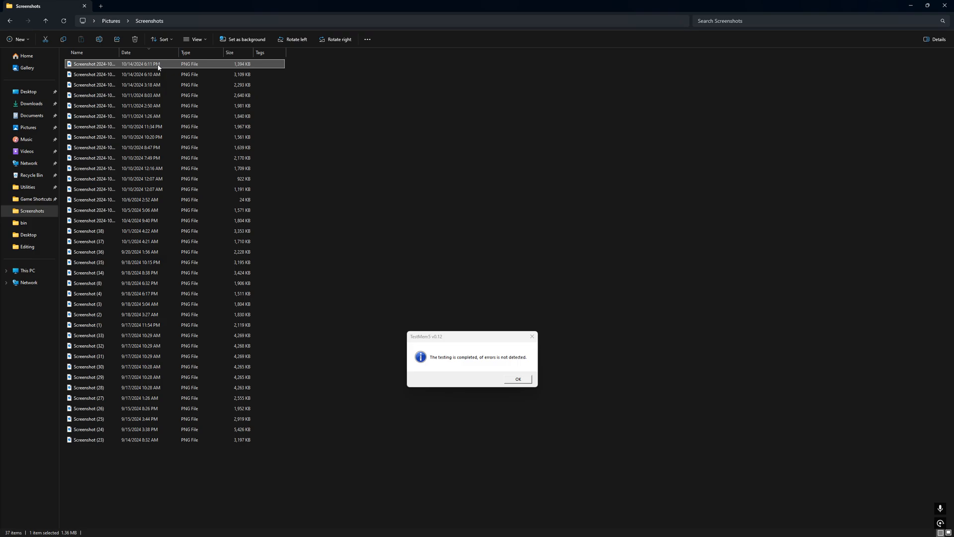
mouse_move(165, 65)
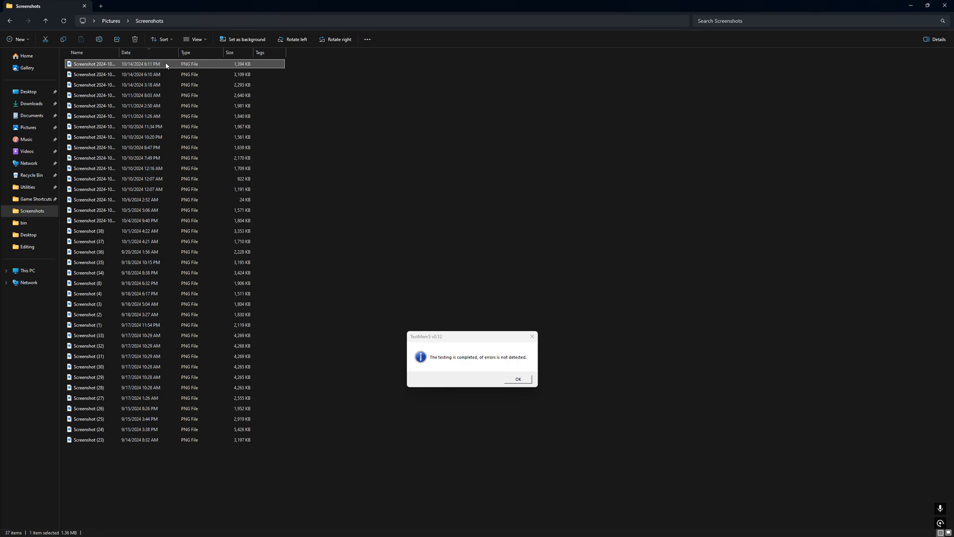
mouse_move(154, 64)
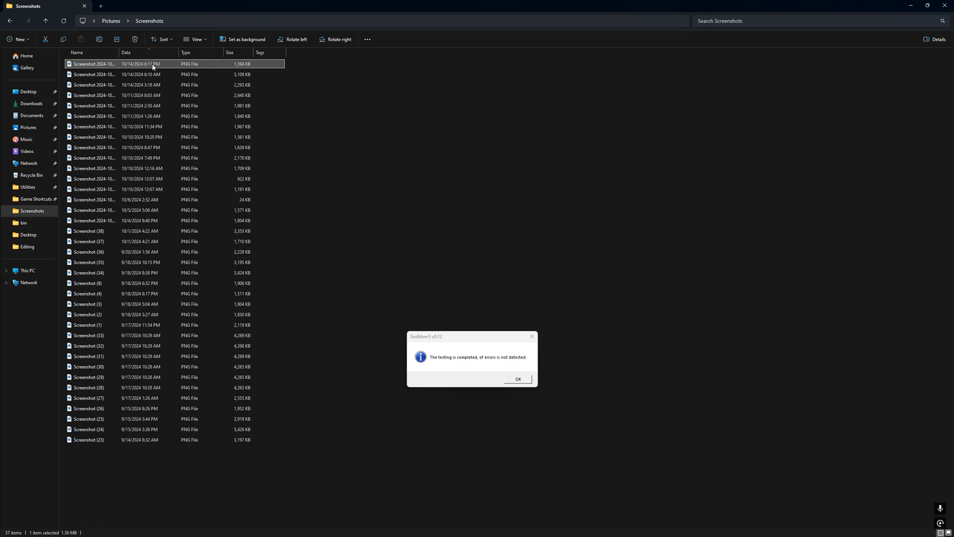
mouse_move(156, 69)
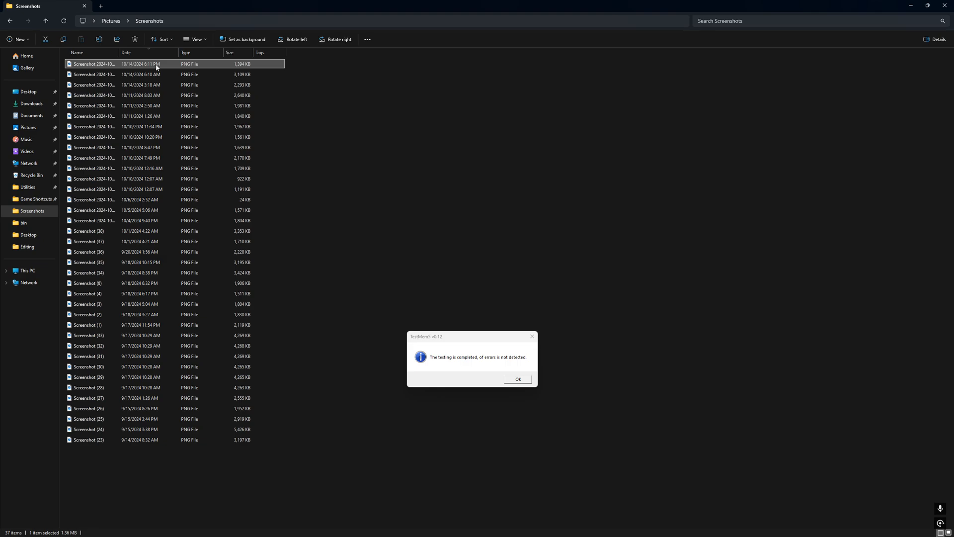
left_click(94, 74)
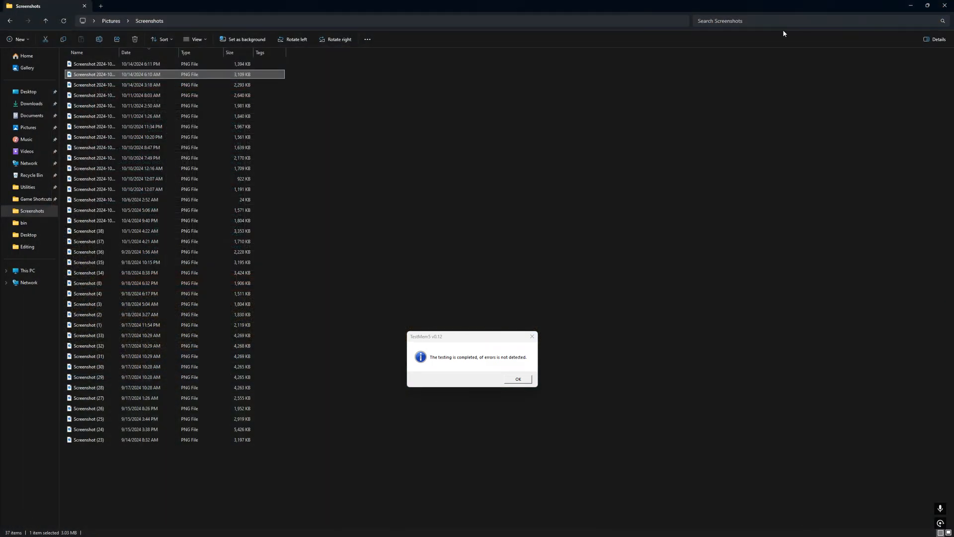
left_click(95, 64)
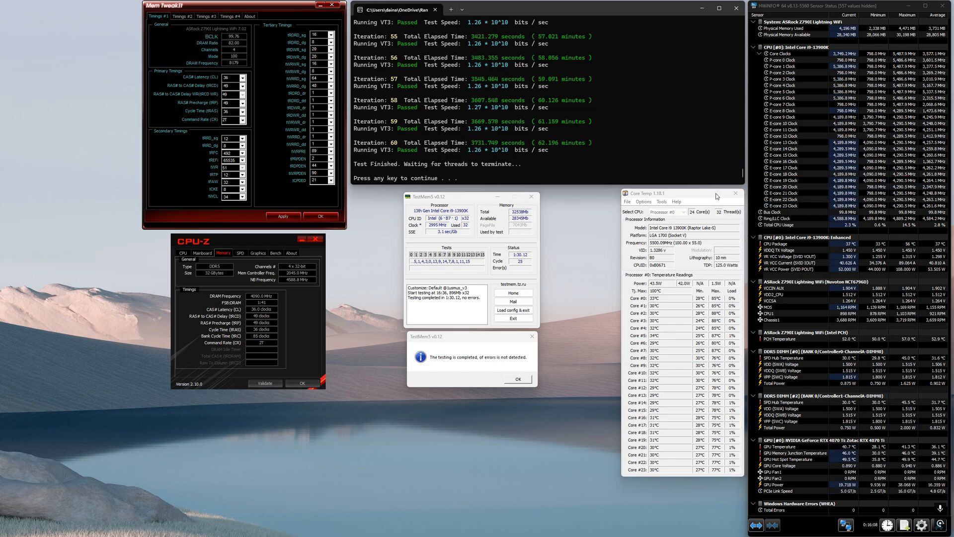
mouse_move(654, 209)
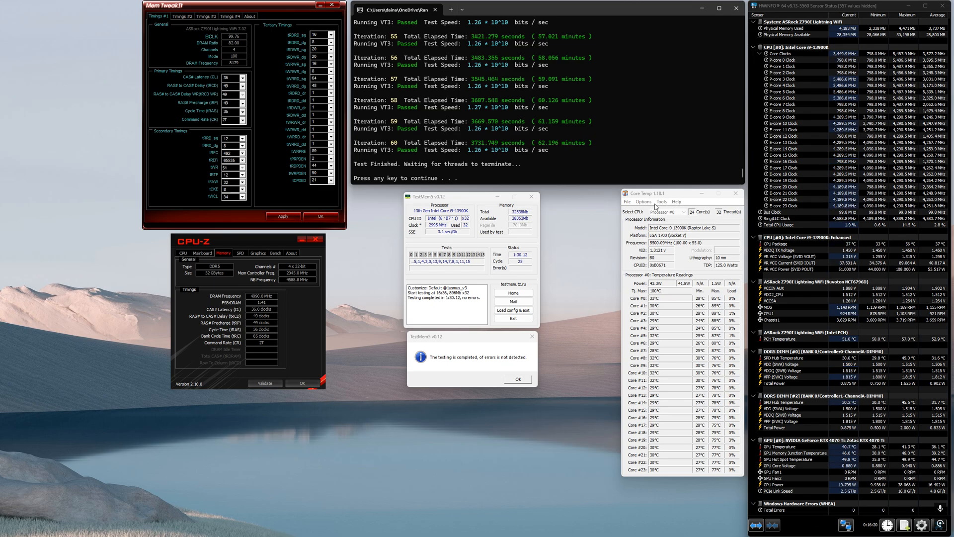
mouse_move(810, 190)
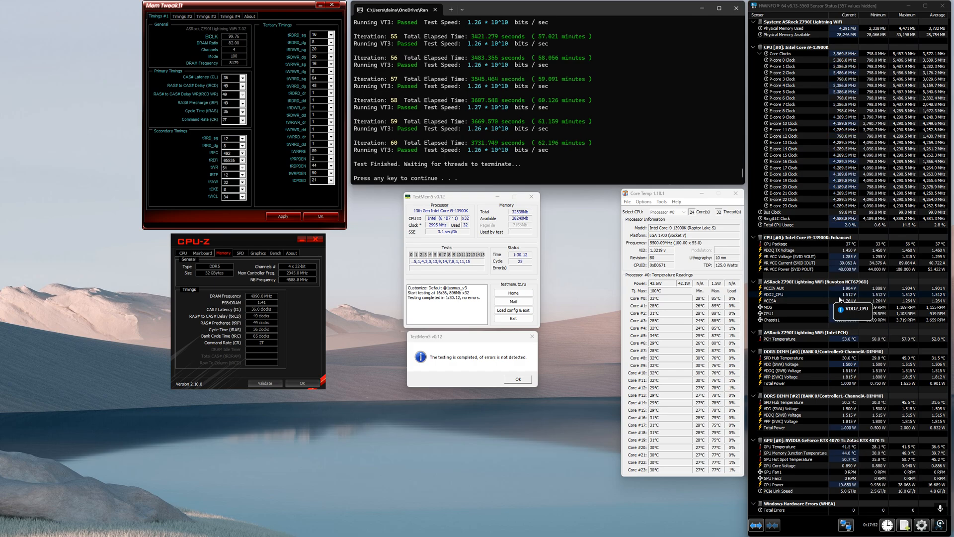
mouse_move(840, 301)
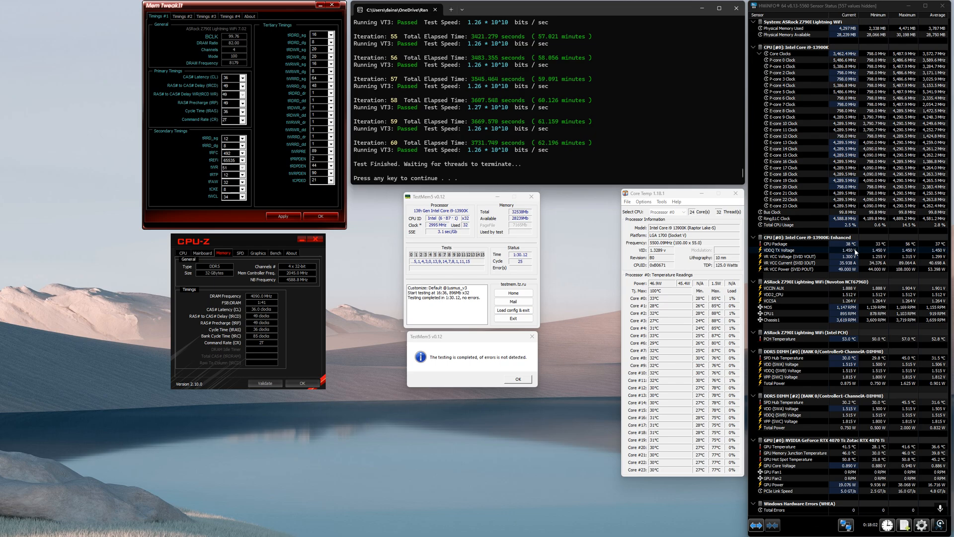
mouse_move(855, 250)
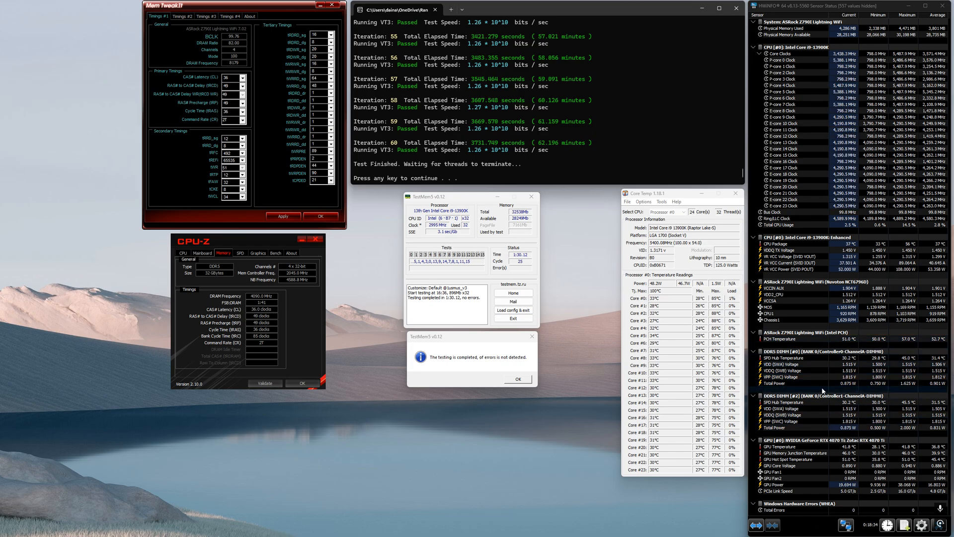
mouse_move(264, 89)
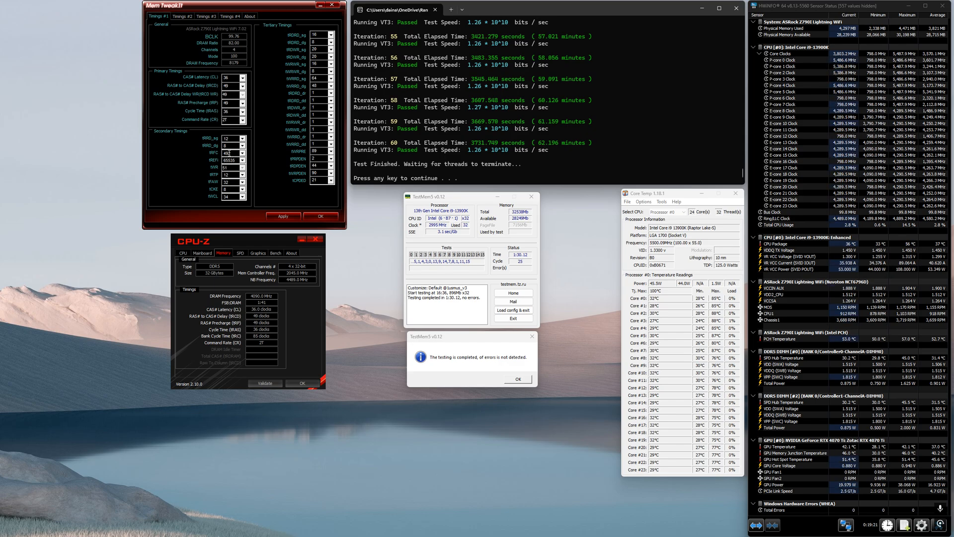
Page through Mem TweakIt's Timings #4, #3 and #1 tabs, then bring up the calculator.
left_click(230, 16)
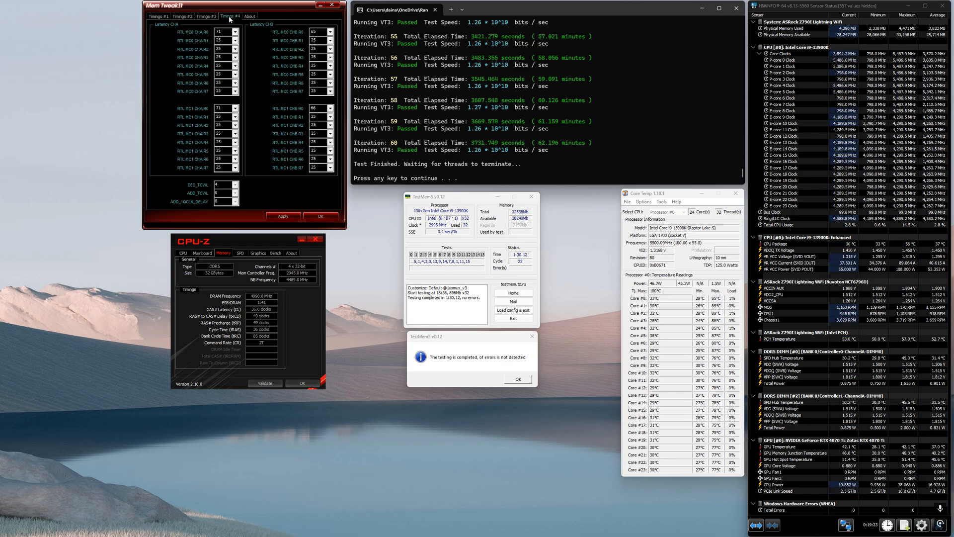
left_click(207, 15)
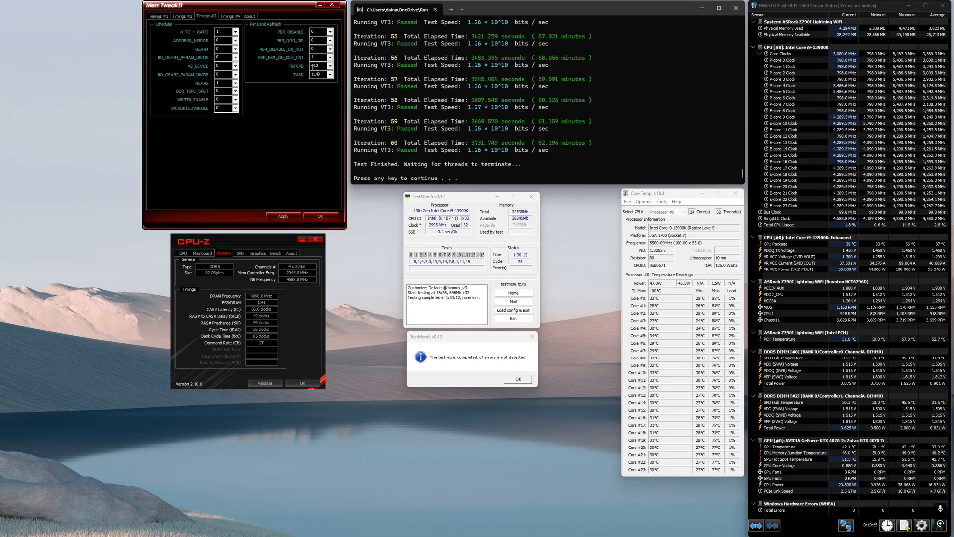
left_click(160, 16)
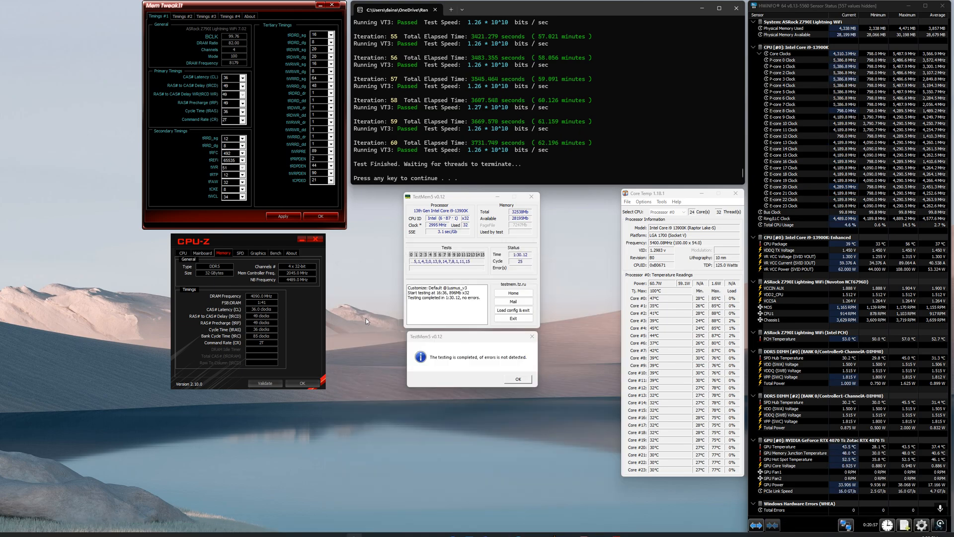
left_click(904, 525)
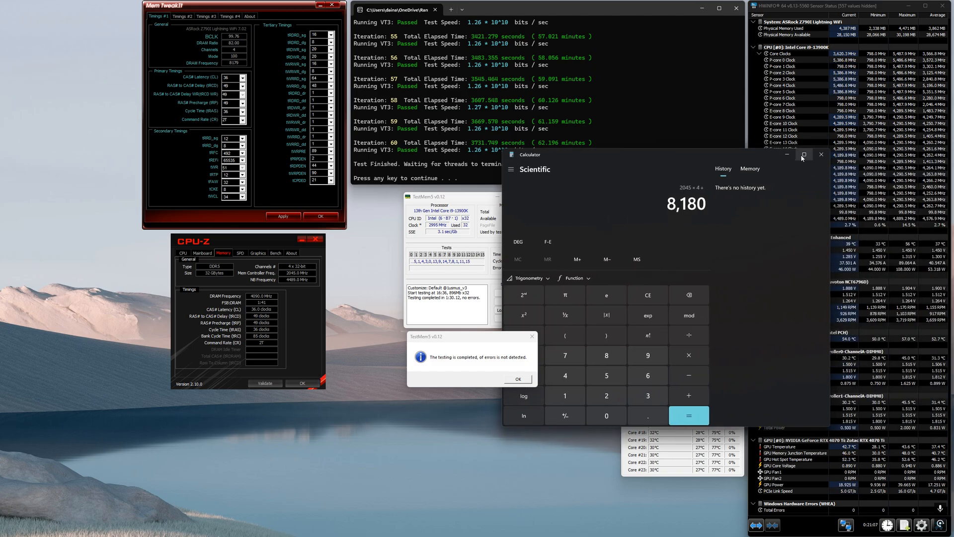
left_click(822, 154)
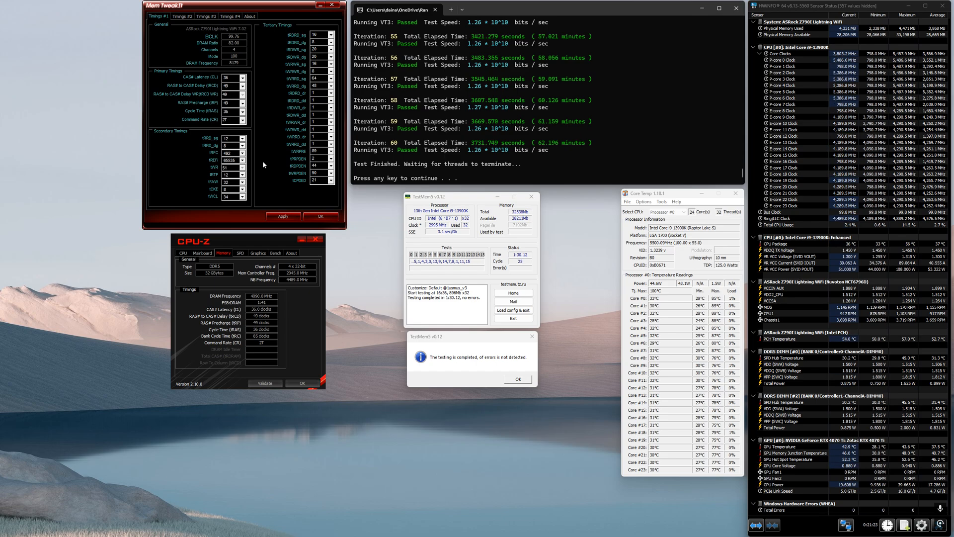
mouse_move(255, 164)
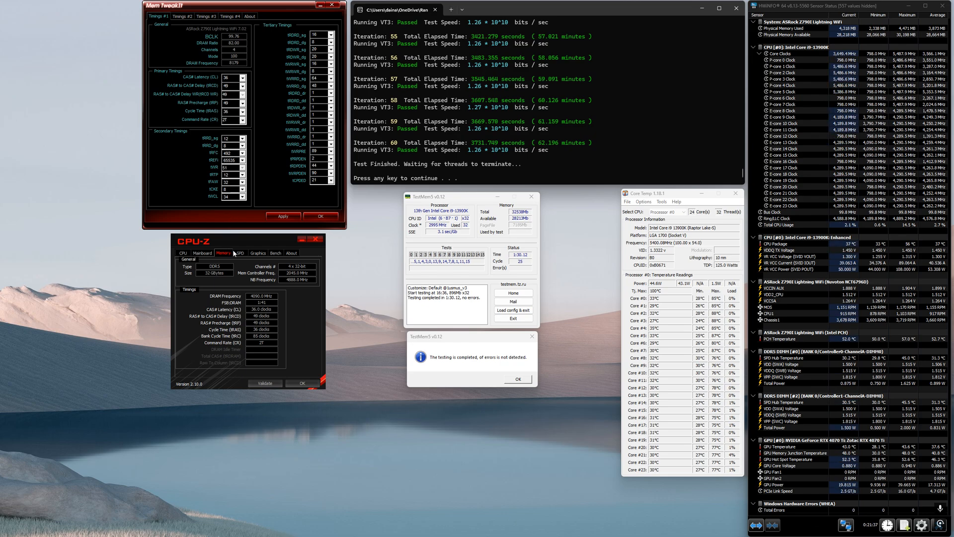
left_click(239, 253)
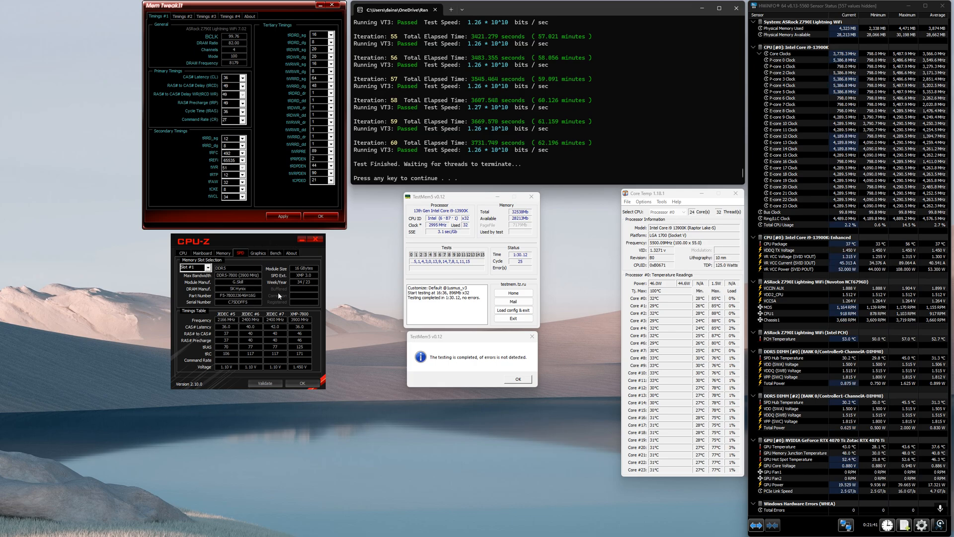
View Slot #2's SPD and the motherboard details, ending on the i9-13900K CPU tab.
left_click(209, 267)
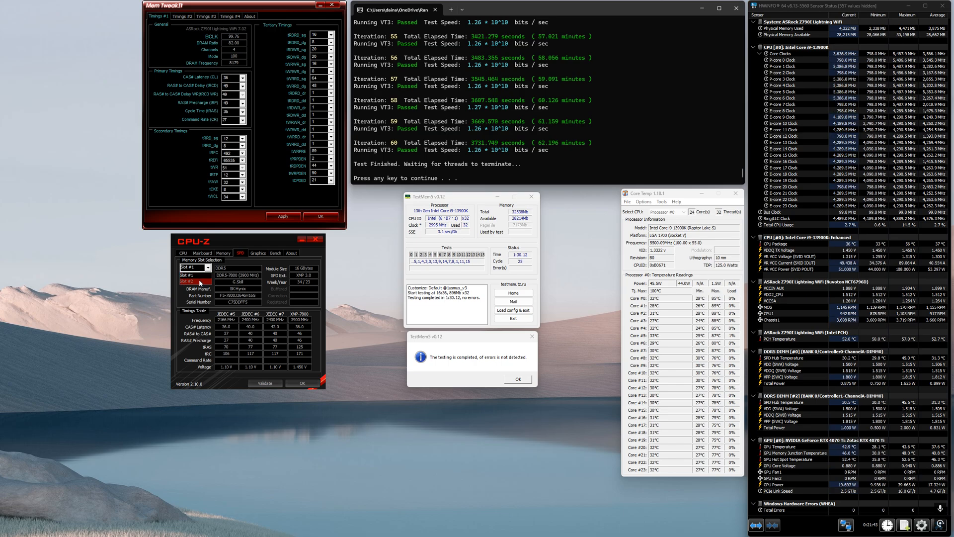
left_click(195, 267)
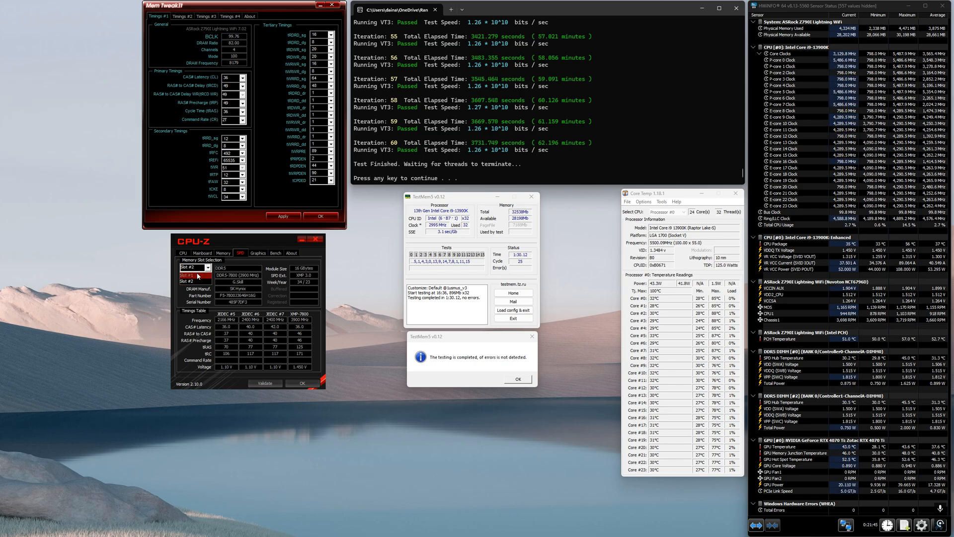
left_click(202, 253)
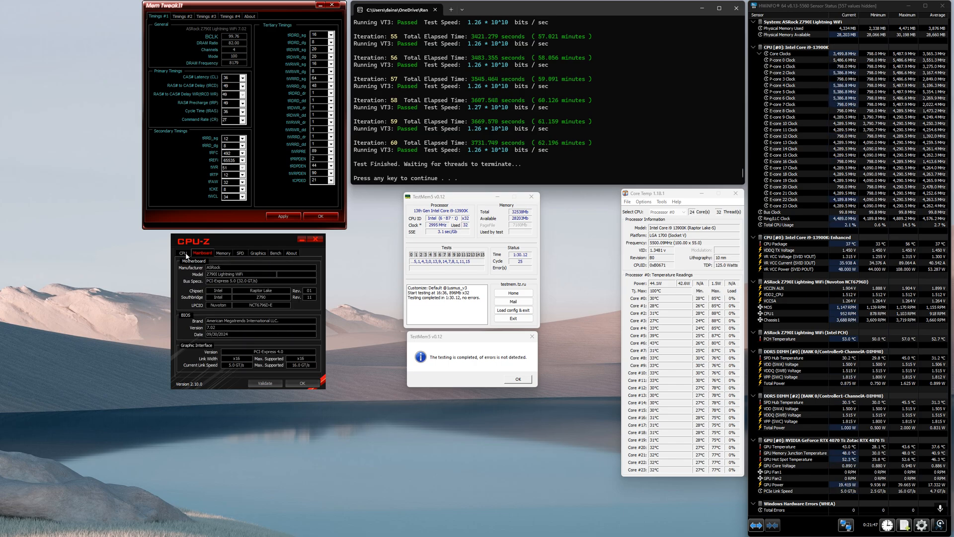
mouse_move(225, 331)
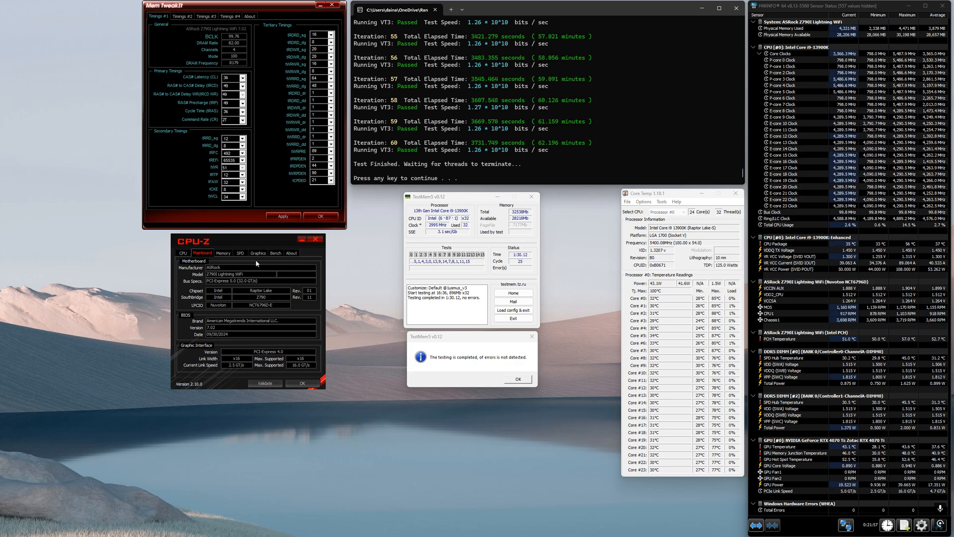
left_click(182, 253)
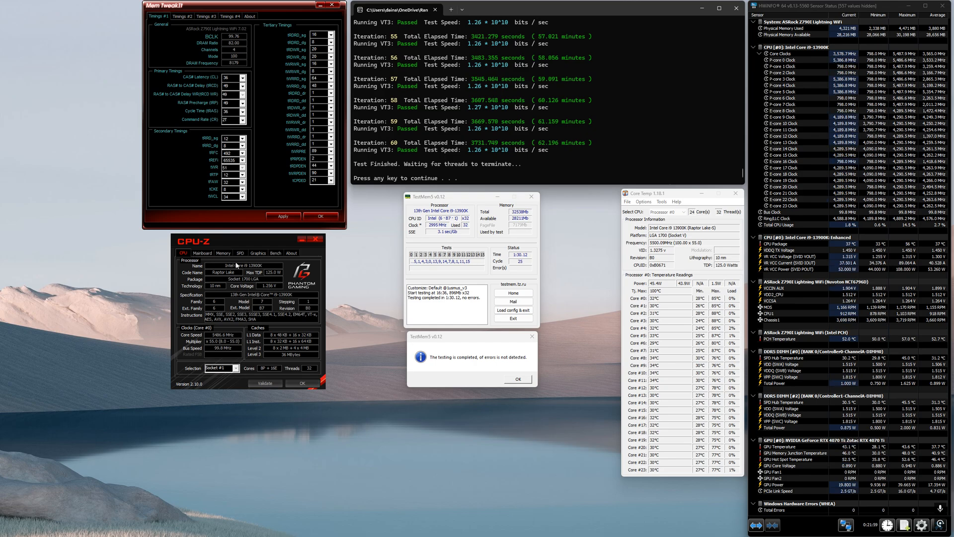